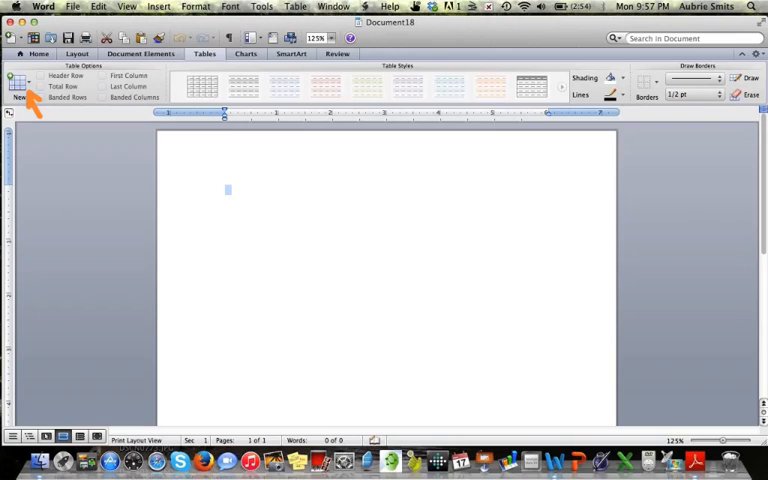
Insert a 6x4 table of mean, SD and count for control, low, medium, high groups
{"action": "left_click", "coordinate": [18, 85]}
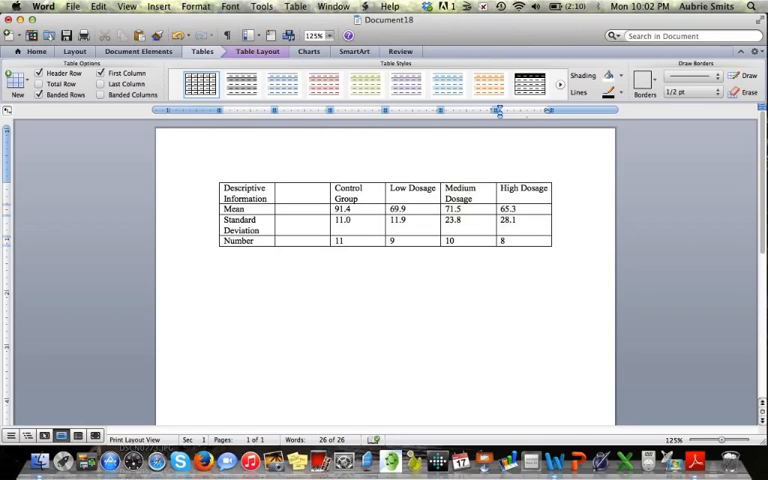
Insert a blank row above the table's group heading row
{"action": "left_click_drag", "start_coordinate": [300, 160], "coordinate": [302, 245]}
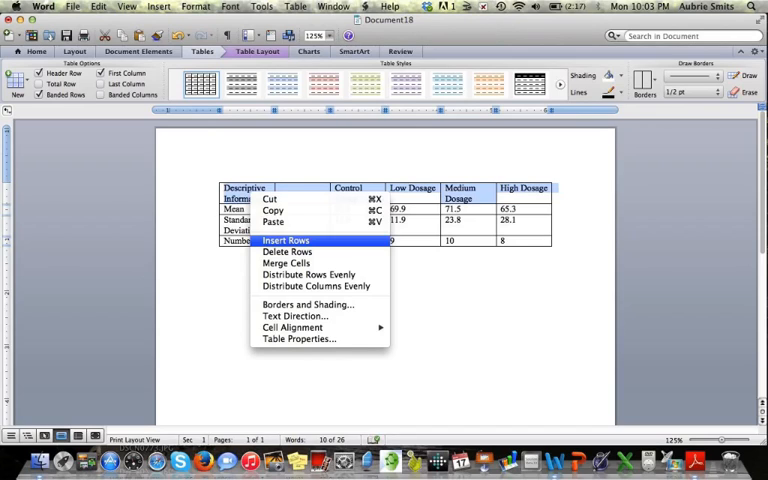
{"action": "left_click", "coordinate": [286, 240]}
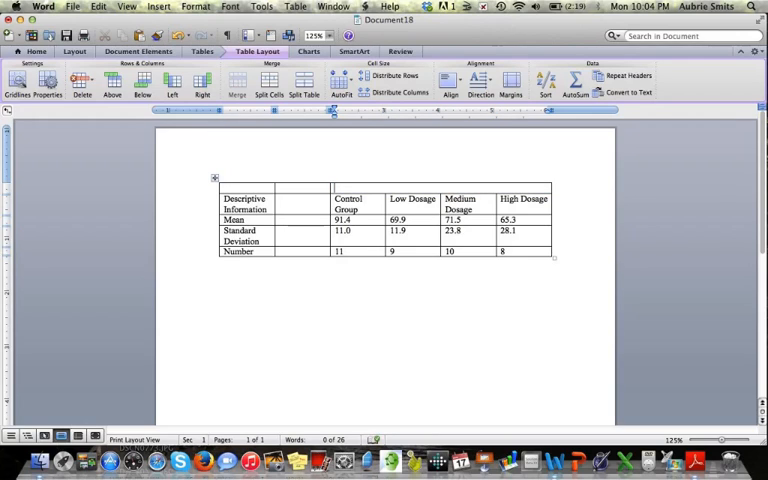
Enter 'Red 40 Concentration' in the top row and an ANOVA row ending with p = 0.024
{"action": "type", "text": "Red 40 Concentration"}
{"action": "type", "text": "df (within) = 34"}
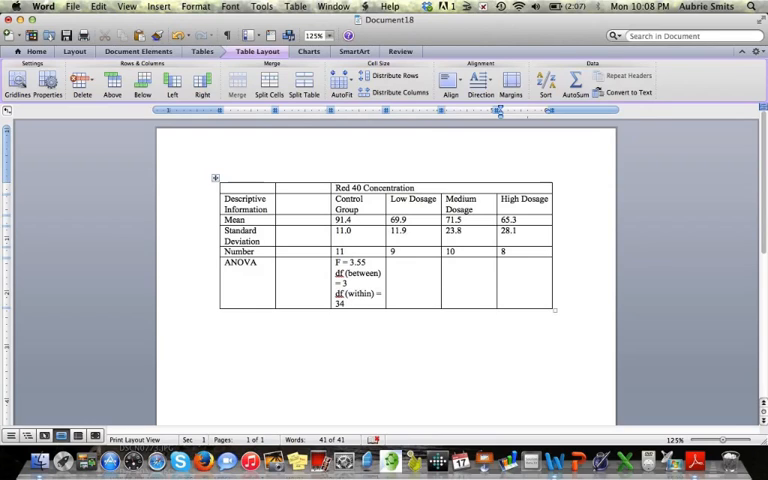
{"action": "type", "text": "p = 0.024"}
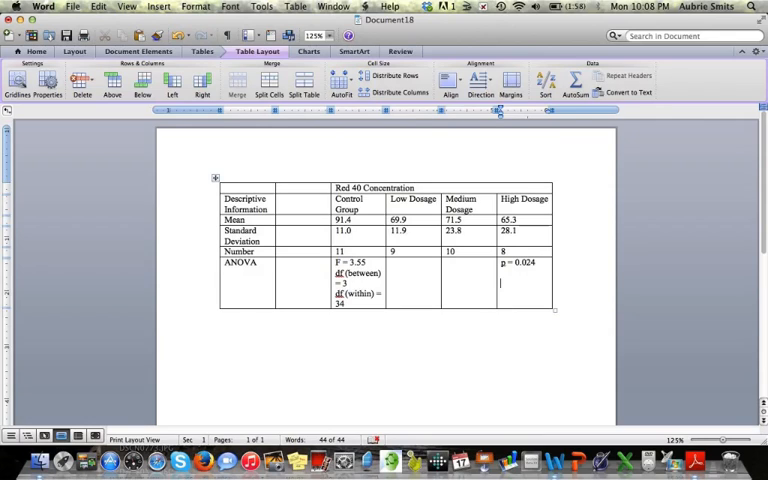
{"action": "left_click", "coordinate": [158, 6]}
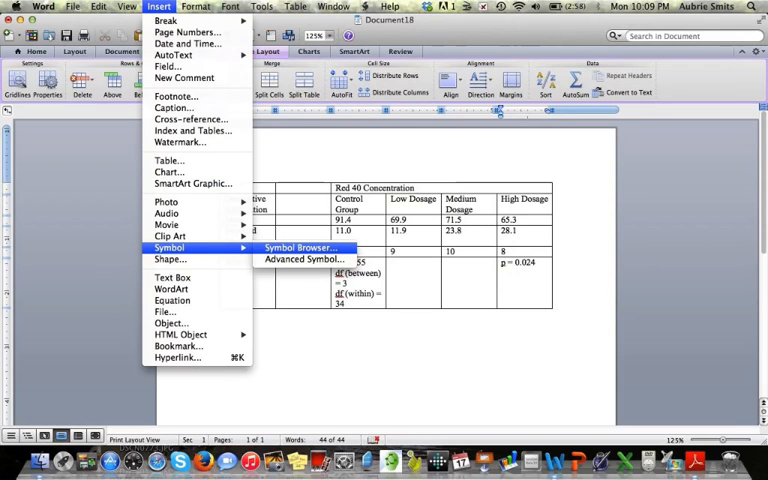
Insert an α symbol from the Symbol Browser to write α = 0.05 below p = 0.024
{"action": "left_click", "coordinate": [301, 247]}
{"action": "type", "text": "α = 0.05"}
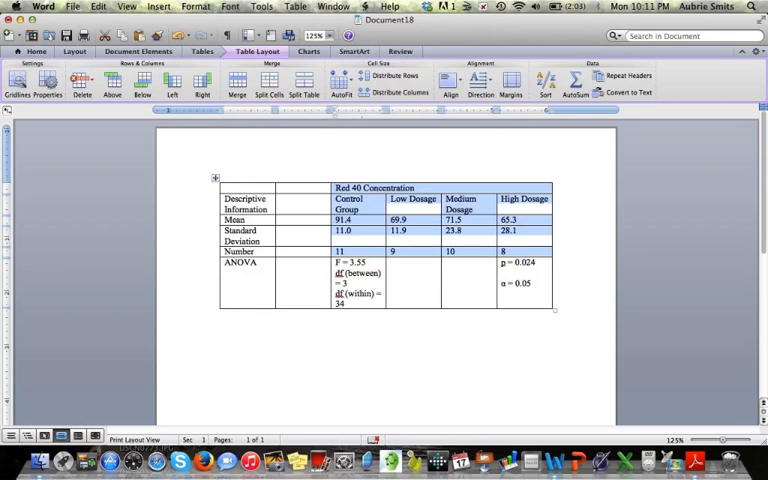
Center the group headings and values, and merge 'Red 40 Concentration' across the group columns
{"action": "left_click", "coordinate": [449, 79]}
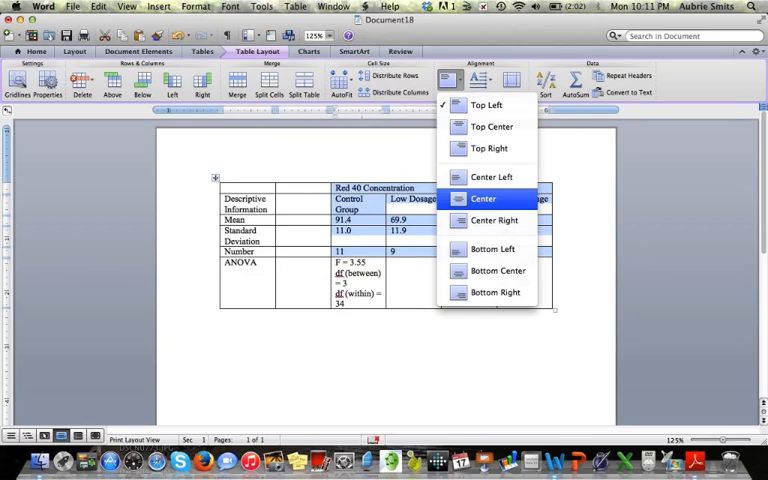
{"action": "left_click", "coordinate": [483, 198]}
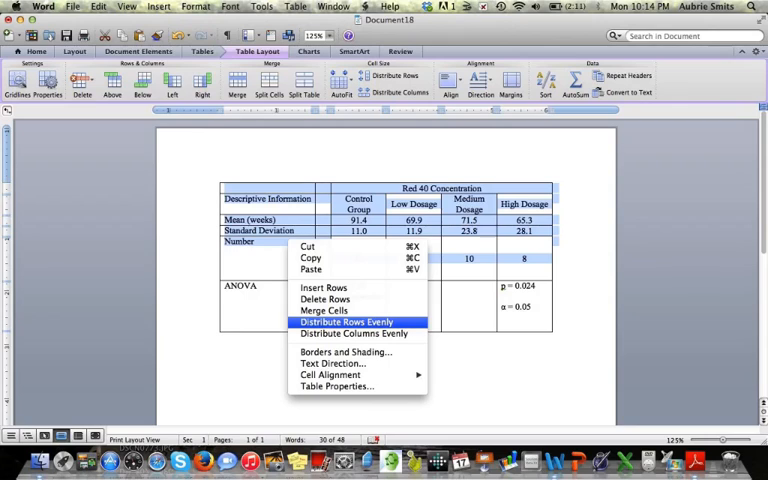
Distribute the selected table rows evenly in height
{"action": "left_click", "coordinate": [347, 321]}
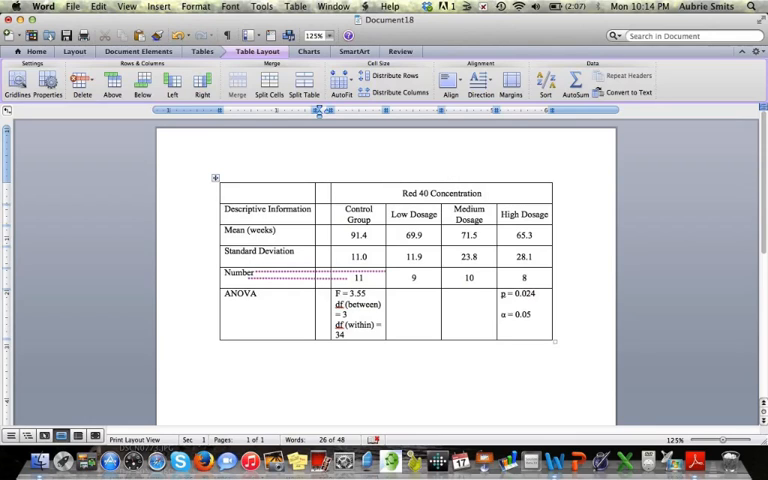
Merge 'Descriptive Information' with the empty cell above and vertically centre the cell text
{"action": "left_click", "coordinate": [447, 79]}
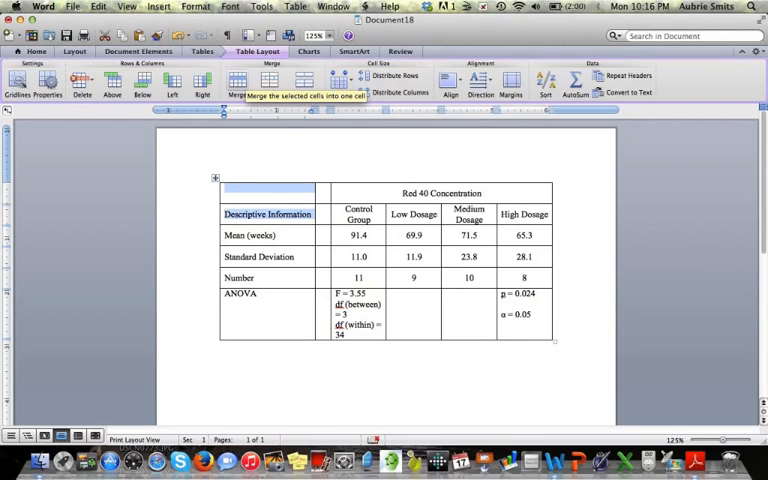
{"action": "left_click", "coordinate": [237, 82]}
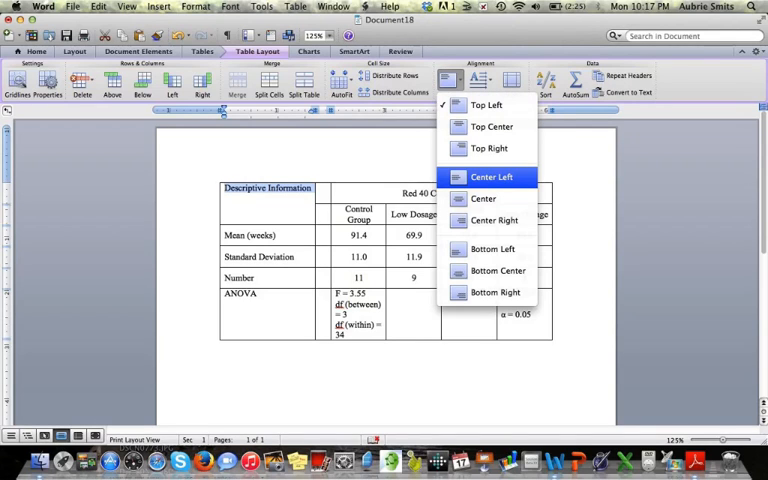
{"action": "left_click", "coordinate": [492, 176]}
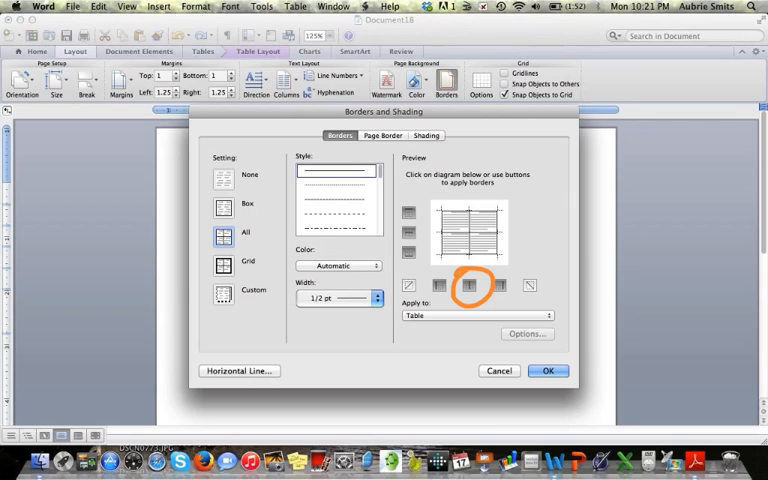
Remove the inside vertical borders and the outer left and right table edges
{"action": "left_click", "coordinate": [547, 371]}
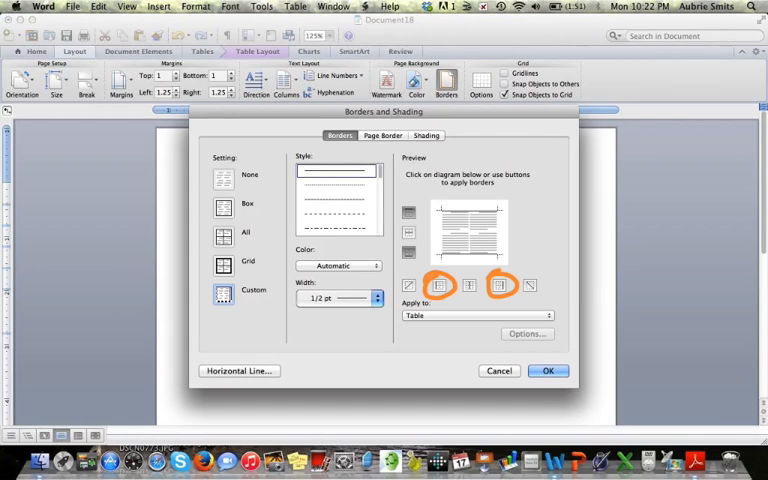
{"action": "left_click", "coordinate": [547, 371]}
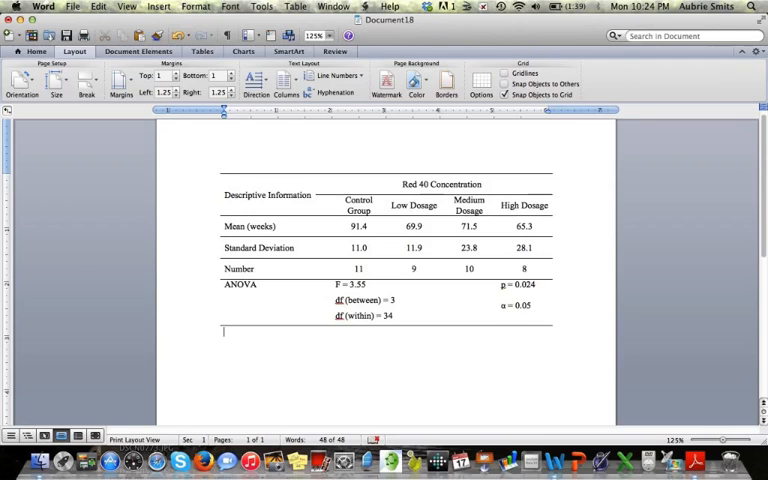
Remove the inside horizontal rules among the Mean, Standard Deviation and Number rows
{"action": "left_click_drag", "start_coordinate": [210, 245], "coordinate": [585, 250]}
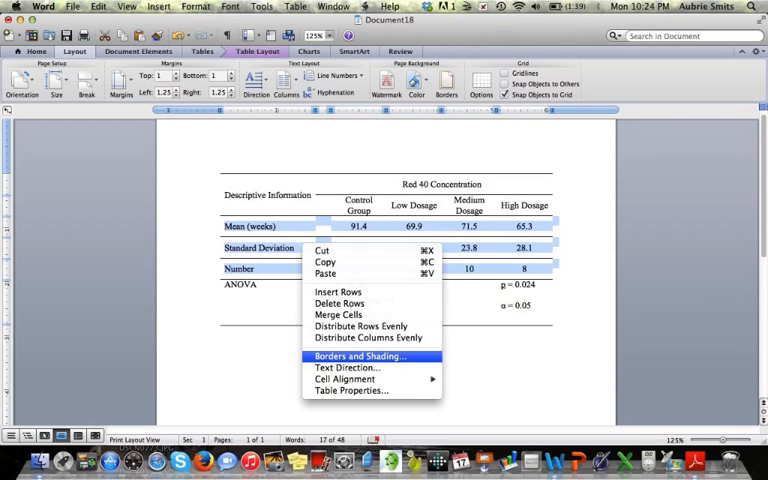
{"action": "left_click", "coordinate": [359, 356]}
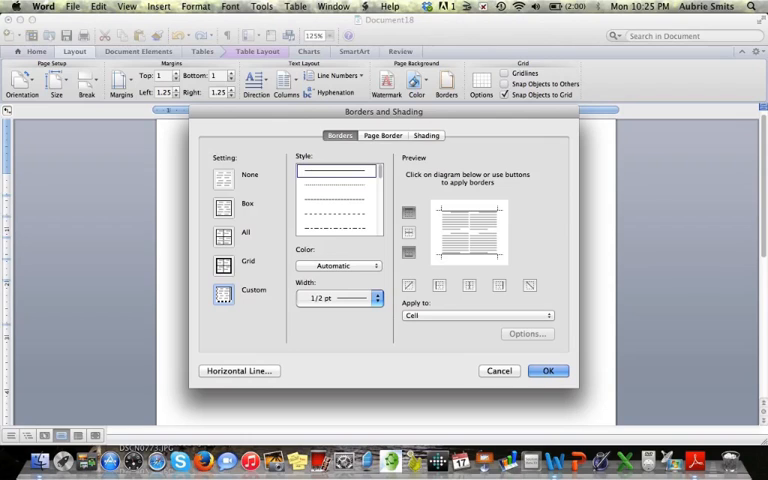
{"action": "left_click", "coordinate": [340, 135]}
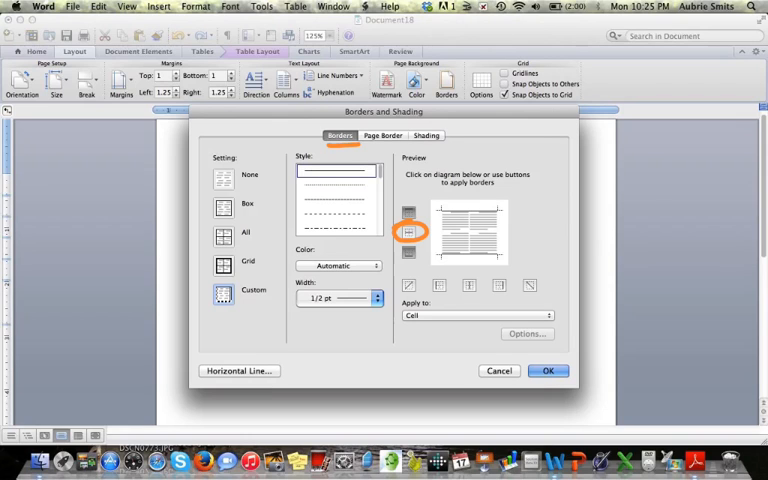
{"action": "left_click", "coordinate": [547, 371]}
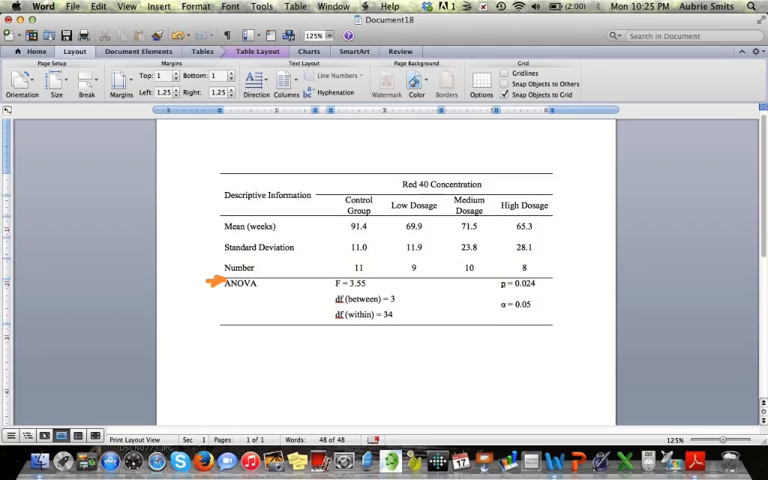
Bring up the ANOVA row's context menu to add spacing above it
{"action": "right_click", "coordinate": [240, 283]}
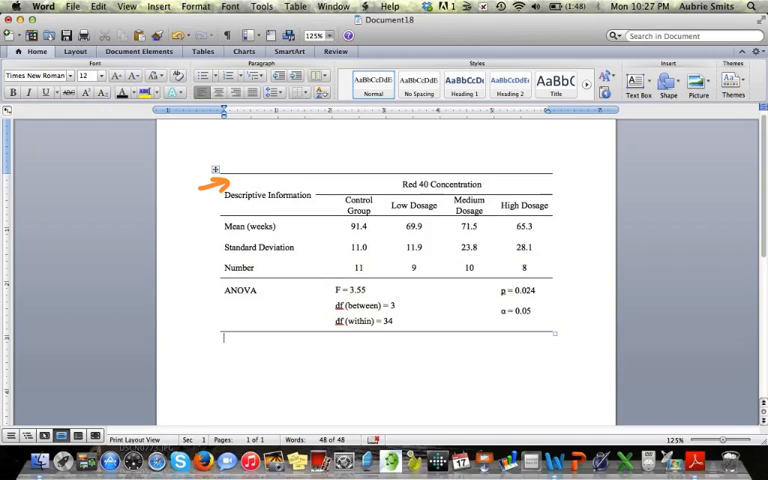
Type 'Table x' above the table, then the italic Red 40 Mus musculus death-rate title
{"action": "type", "text": "Table x"}
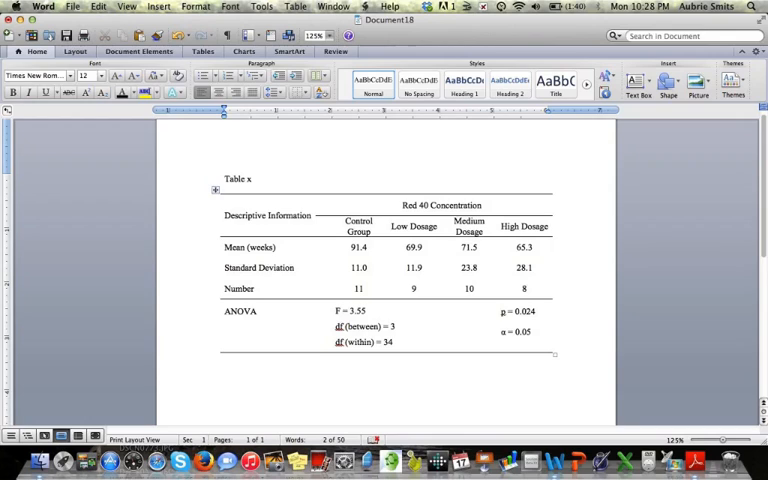
{"action": "type", "text": "The Effect of Varying Levels of Red 40 Concentration on Female Mus musculus Death Rate"}
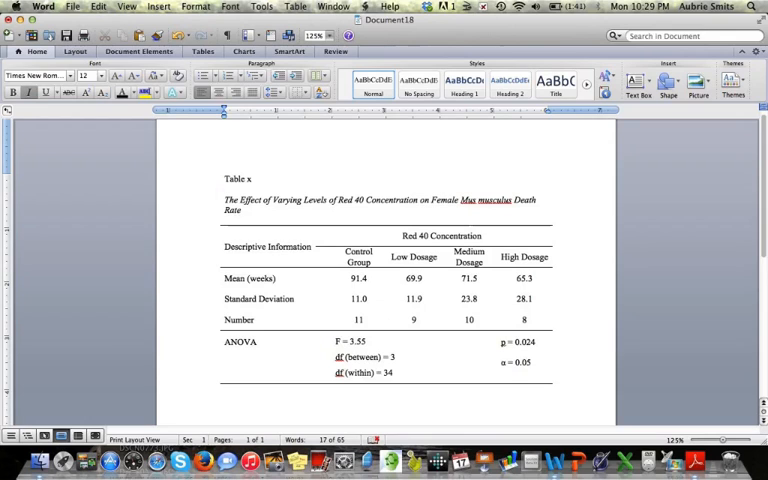